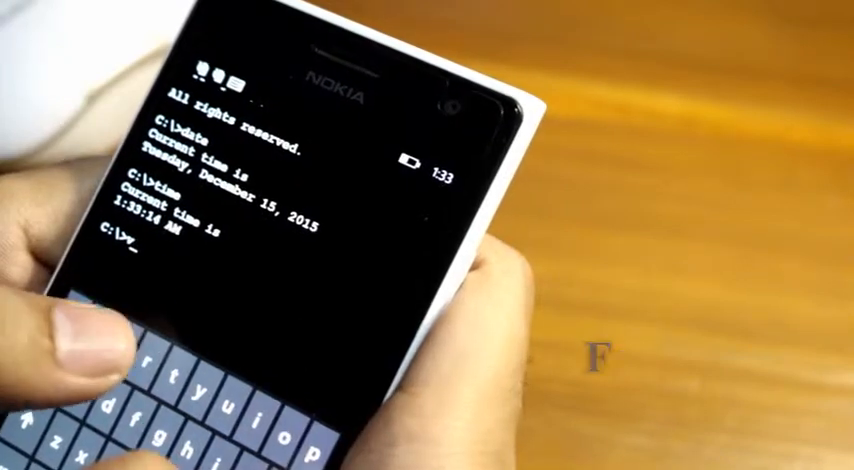
pyautogui.write('ver')
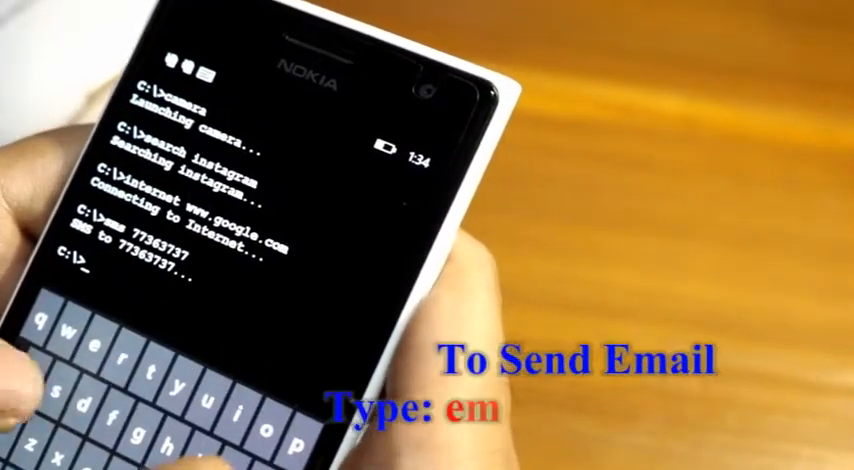
pyautogui.write('email hdjhdhdj')
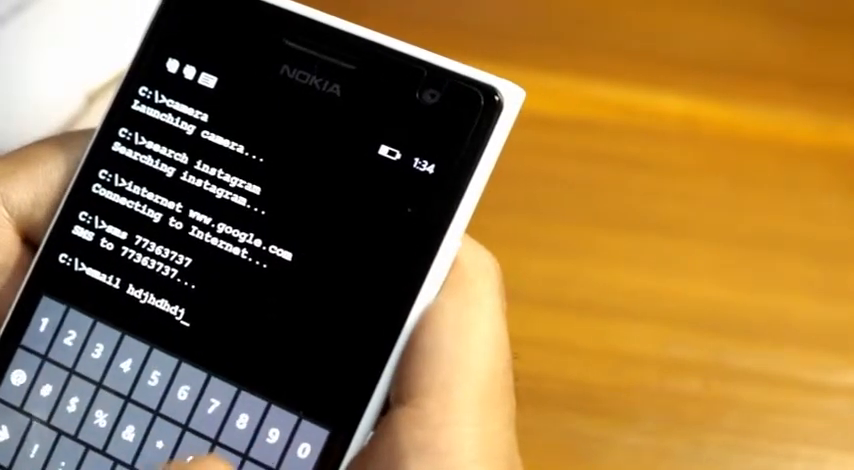
pyautogui.write('0')
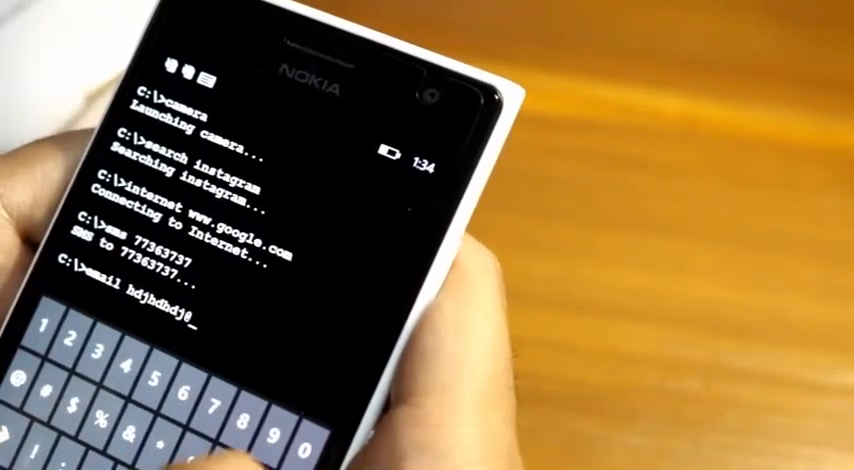